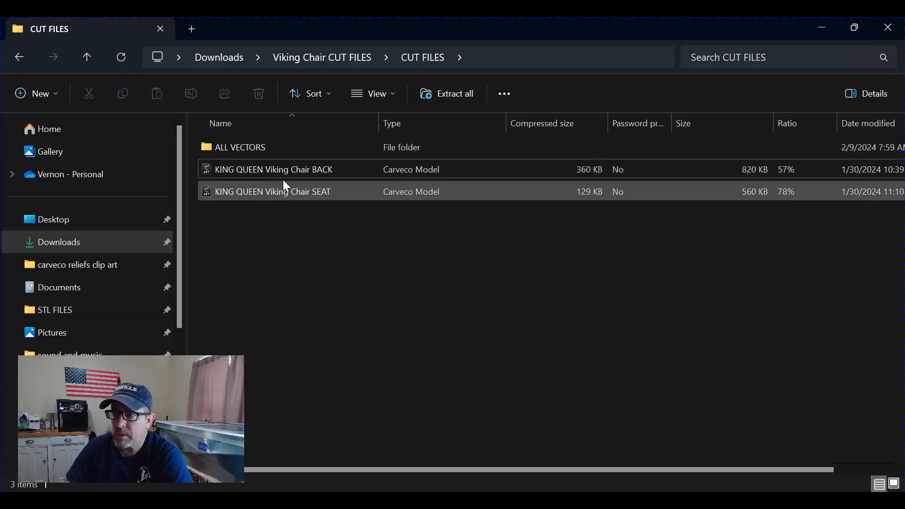
Open the 'KING QUEEN Viking Chair BACK' model from the CUT FILES folder.
left_click(273, 169)
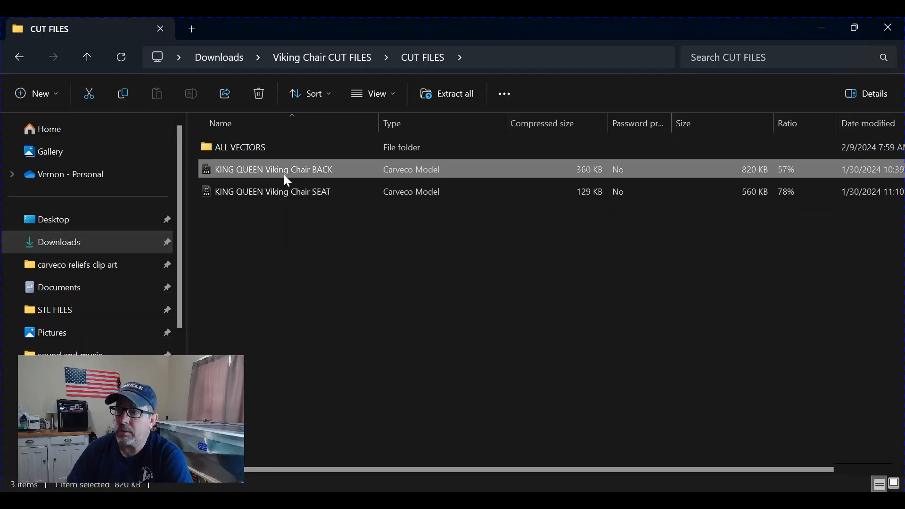
double_click(272, 168)
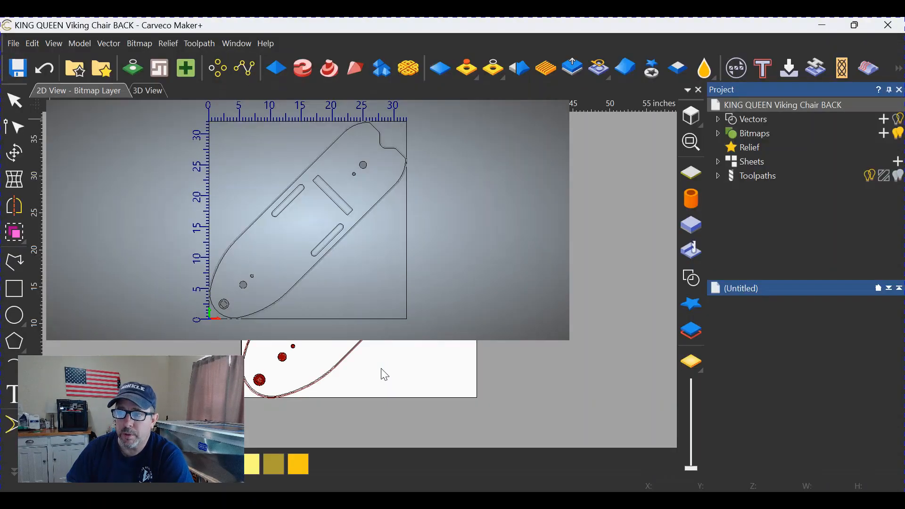
Delete all existing chair back toolpaths from the 3D view's Project tree.
left_click(147, 90)
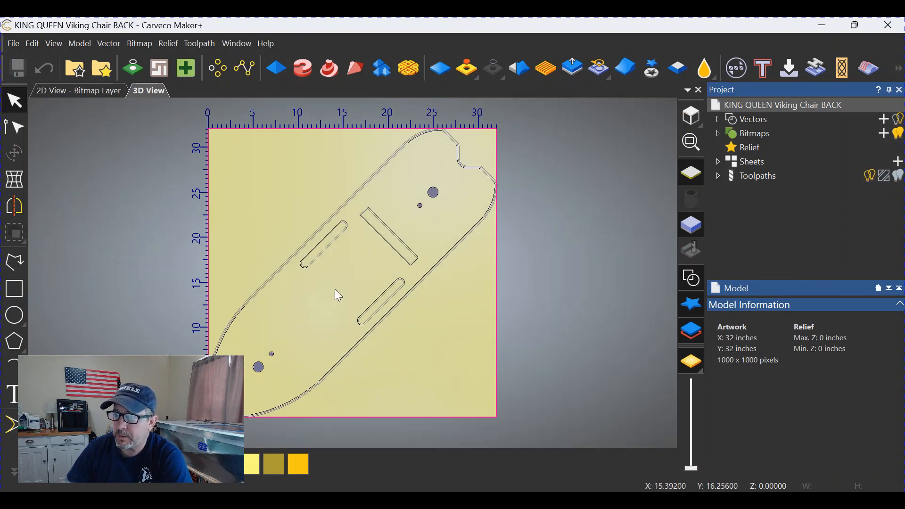
mouse_move(459, 341)
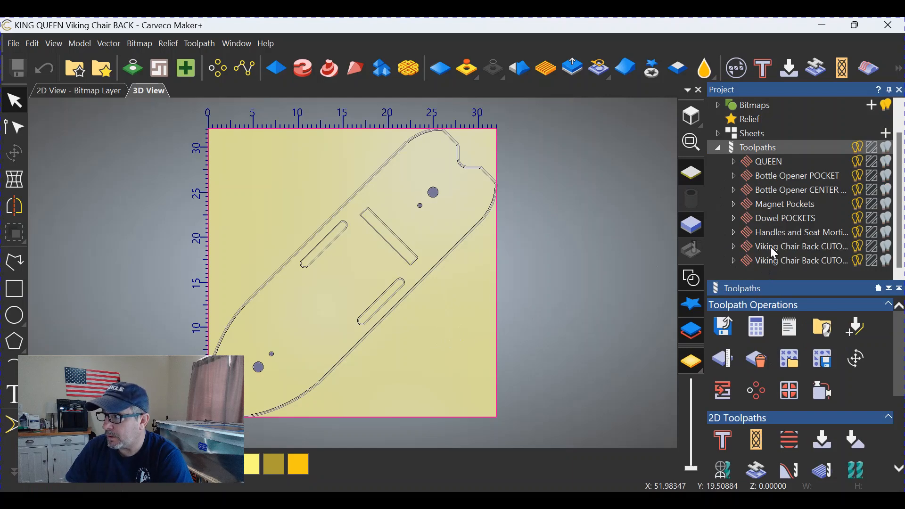
mouse_move(762, 264)
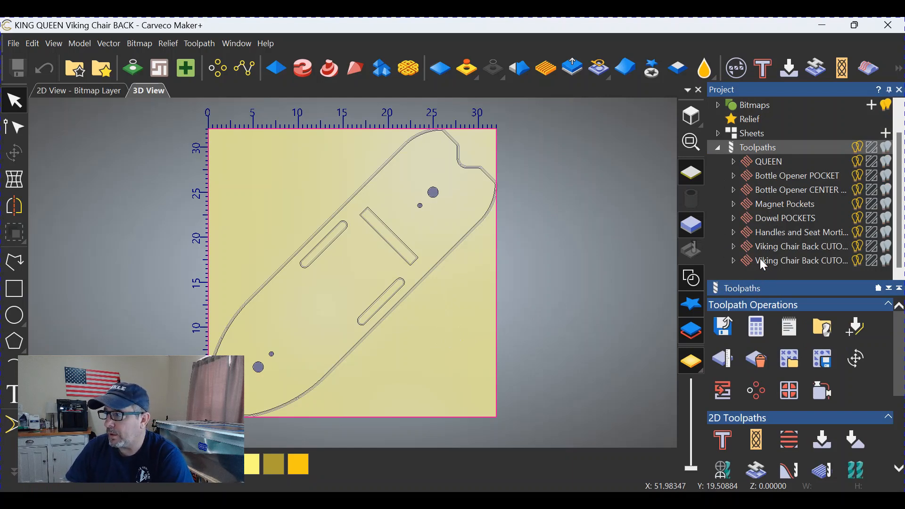
right_click(799, 260)
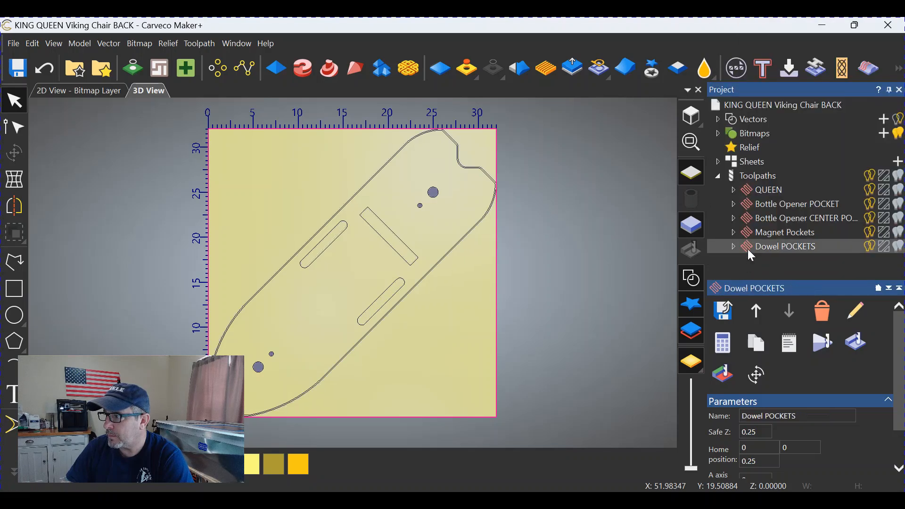
left_click(784, 231)
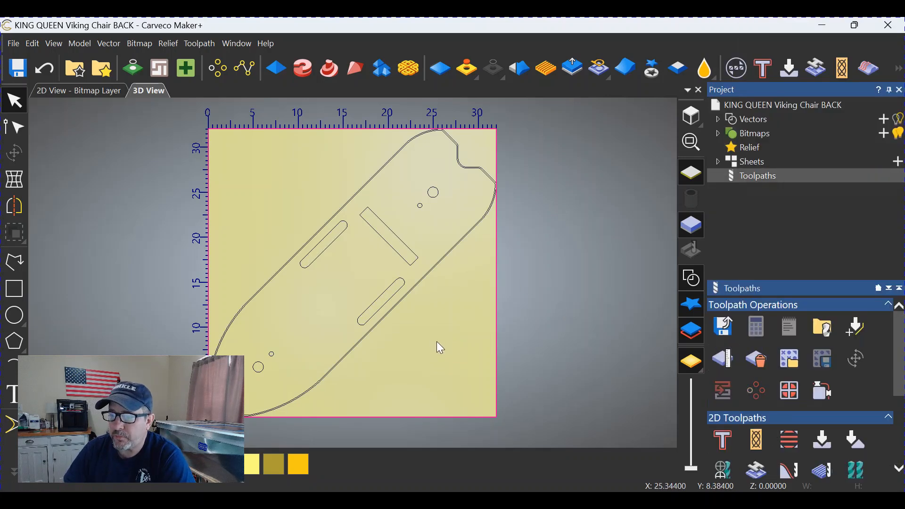
mouse_move(352, 207)
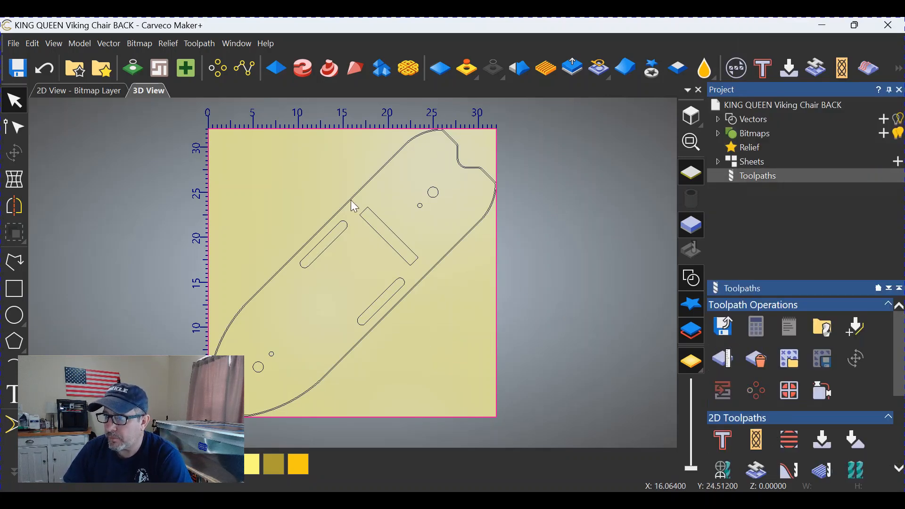
mouse_move(348, 185)
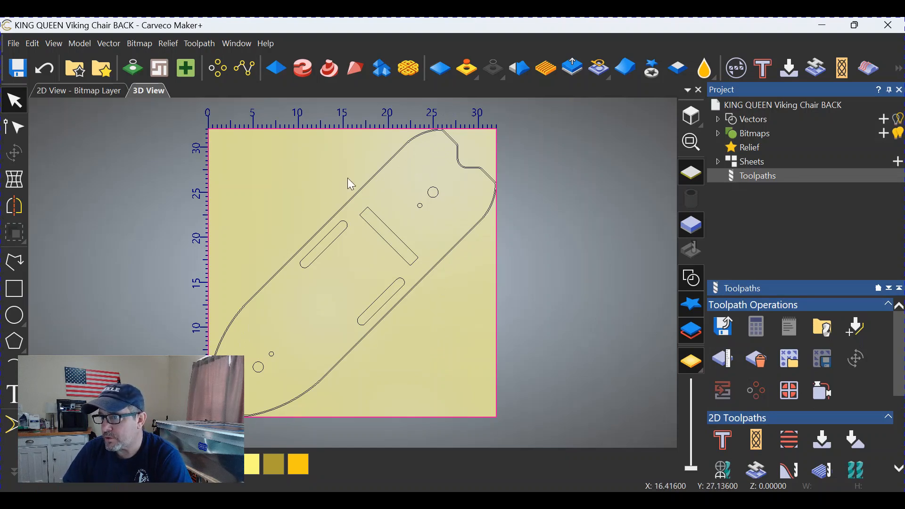
mouse_move(417, 361)
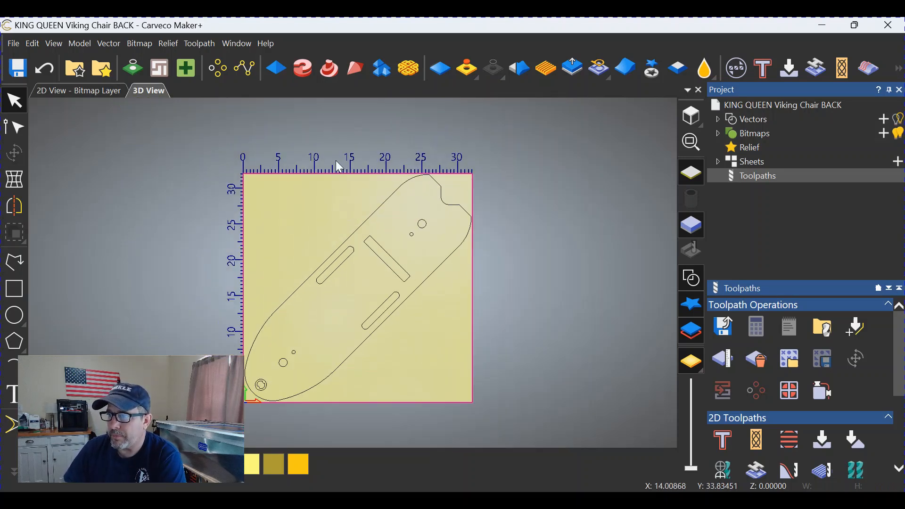
mouse_move(283, 243)
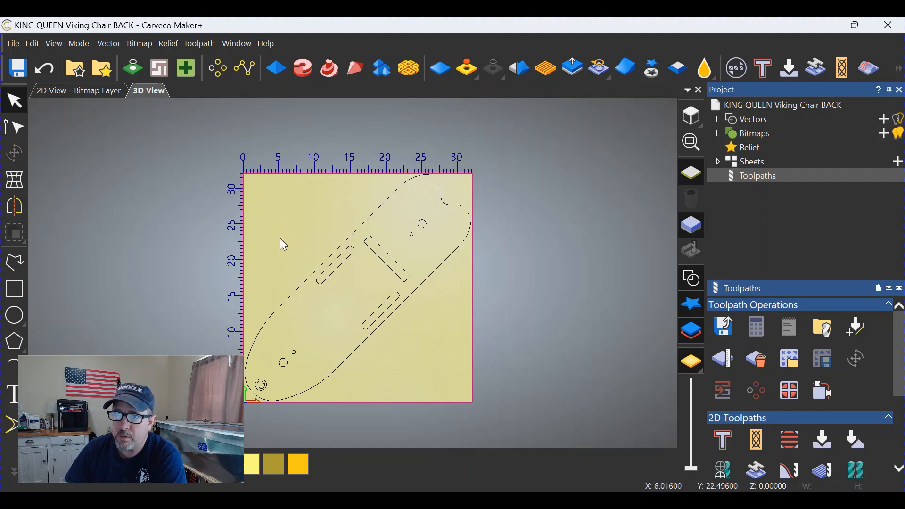
Add a symmetrical 6-inch border via Model > Add Border, enlarging the model to 44 inches.
left_click(79, 43)
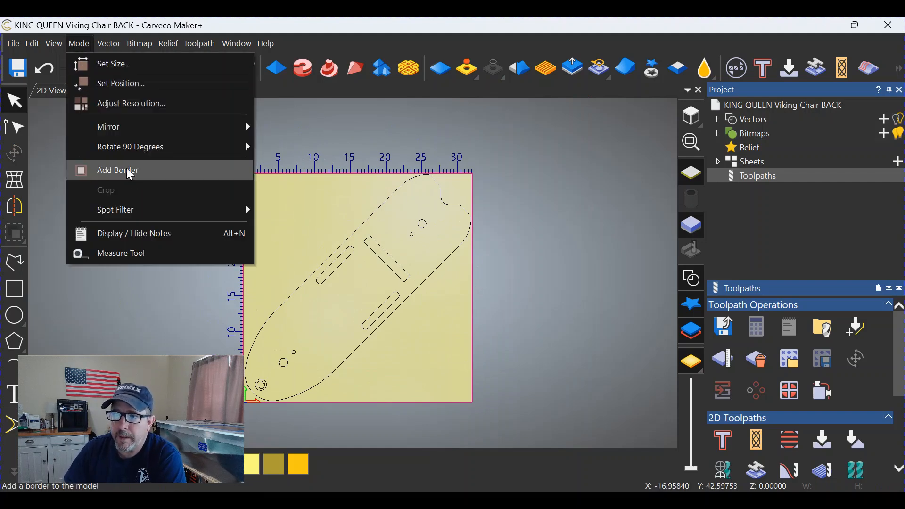
left_click(117, 171)
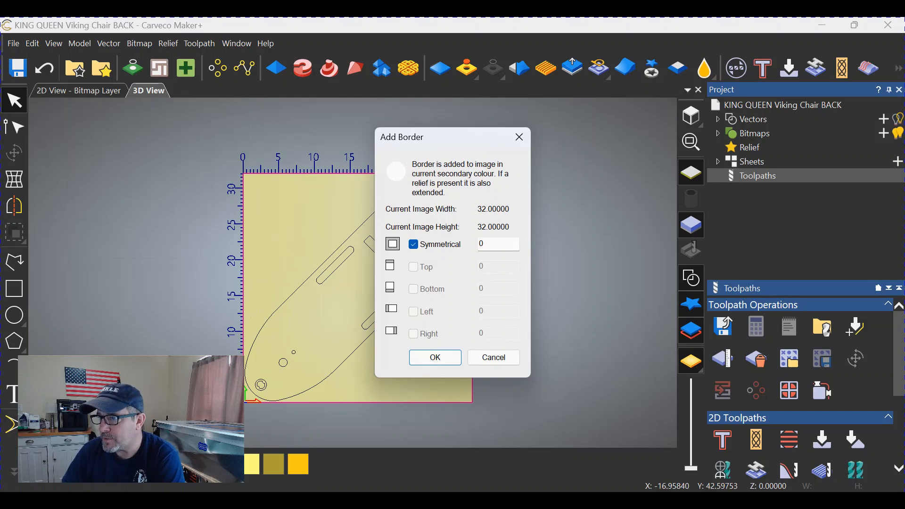
left_click(496, 243)
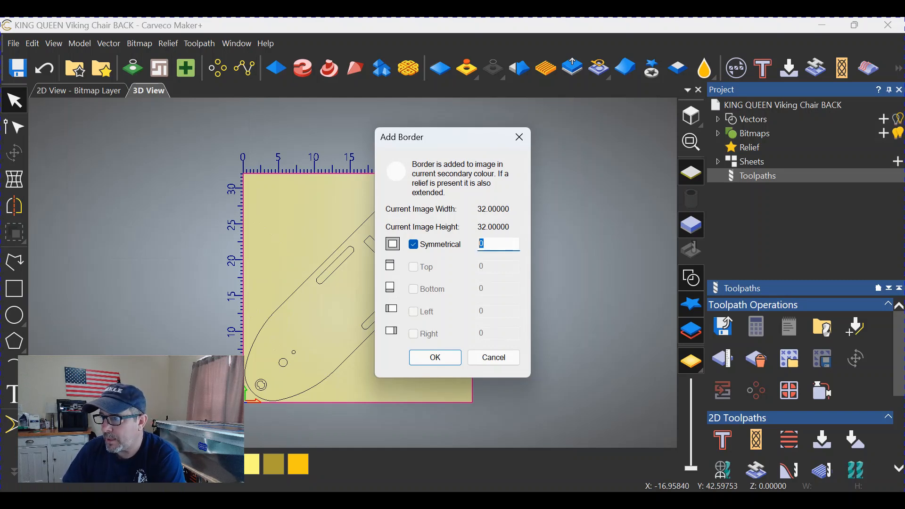
type("6")
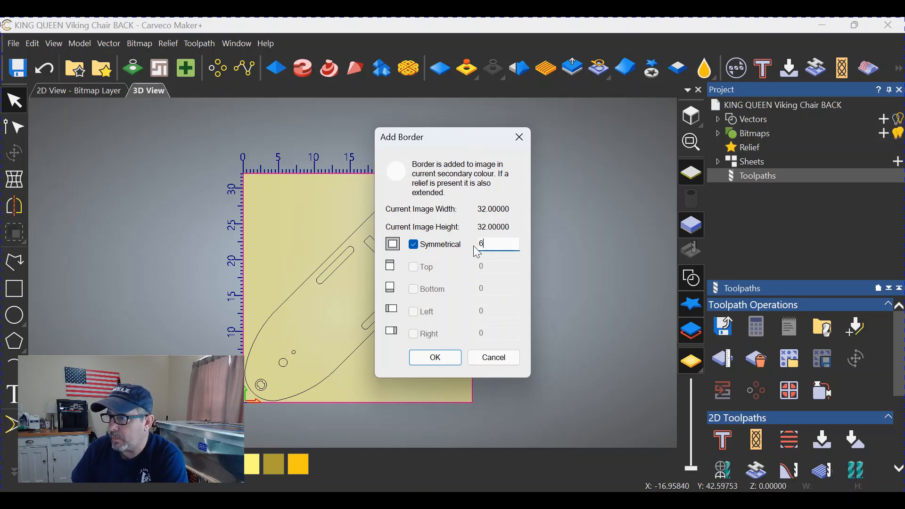
left_click(435, 358)
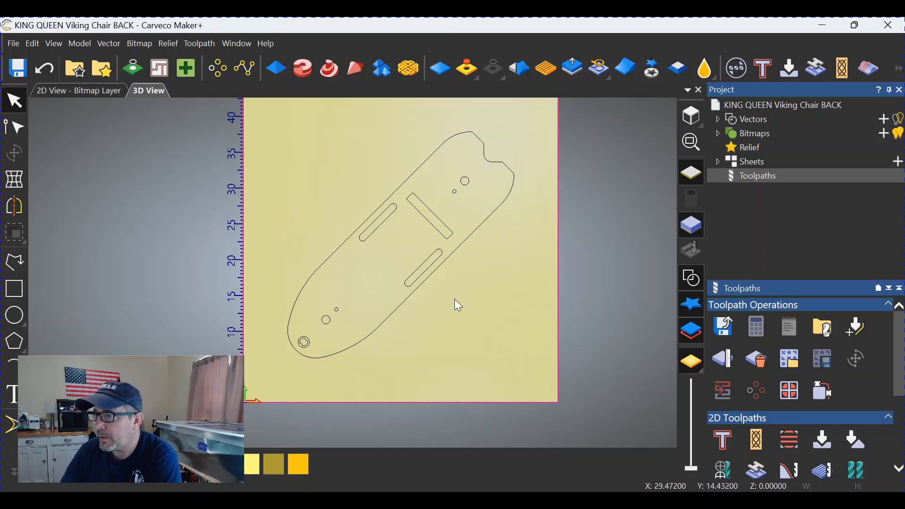
mouse_move(312, 346)
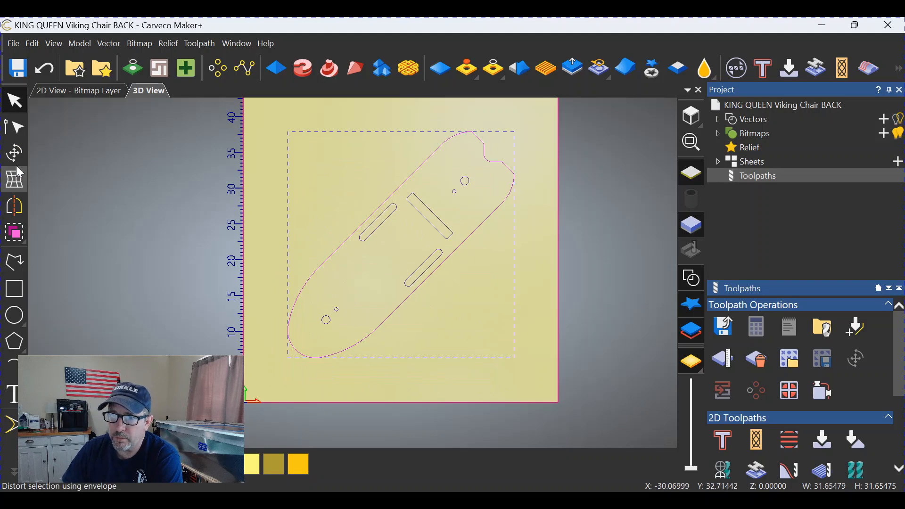
Rotate the chair back vectors 45 degrees clockwise so the outline lies horizontal.
left_click(14, 153)
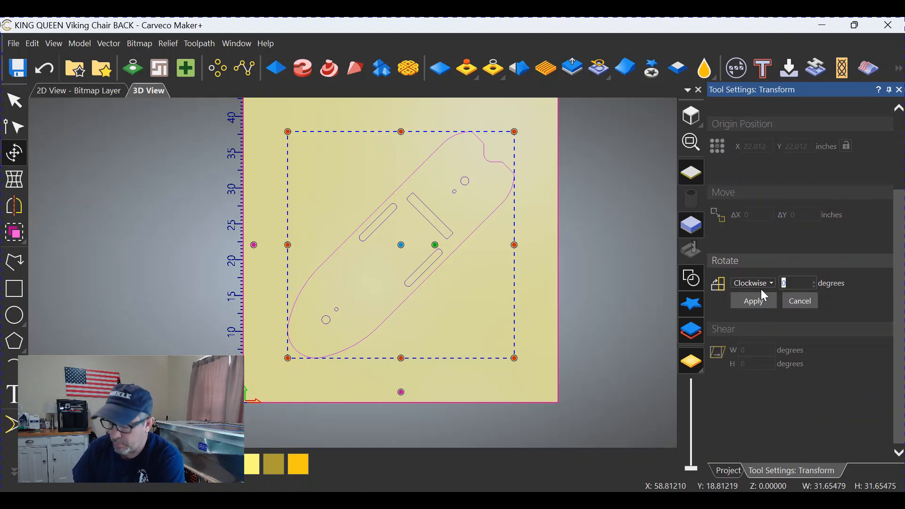
type("45")
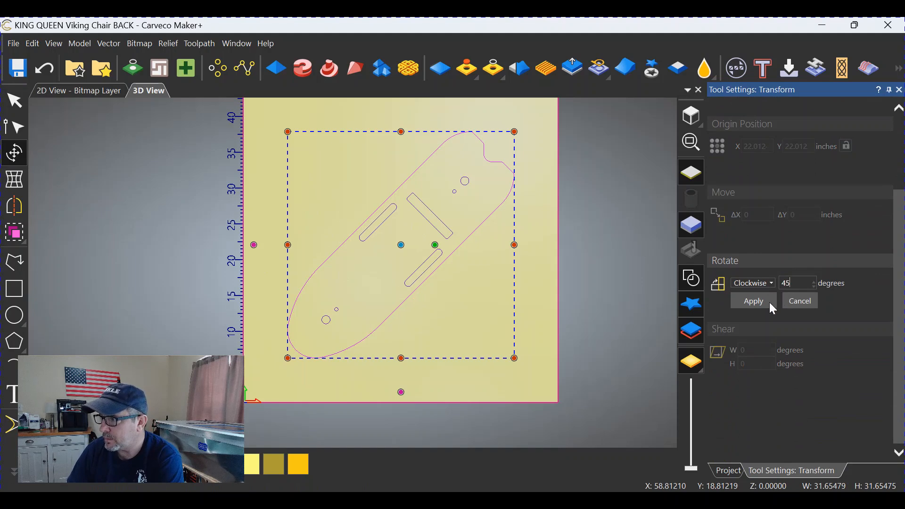
left_click(753, 300)
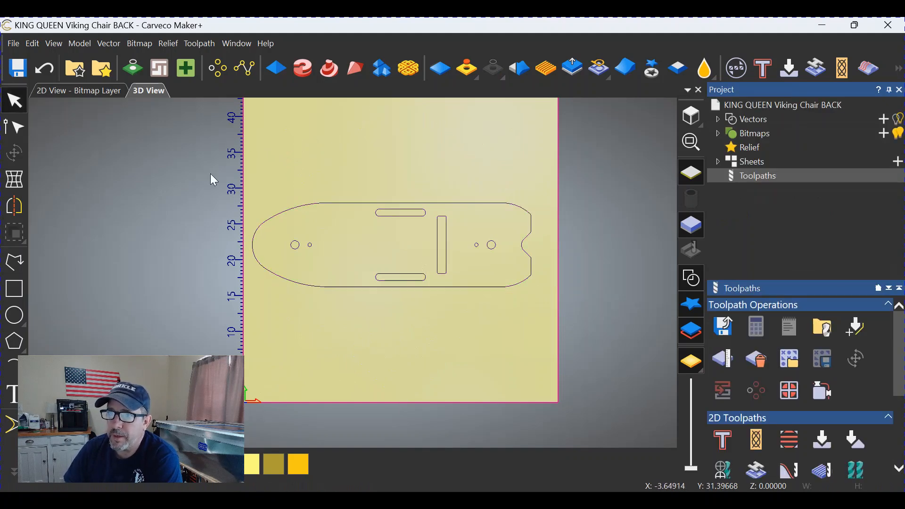
Set the model origin to the centre pixel via Model > Set Position.
left_click(79, 43)
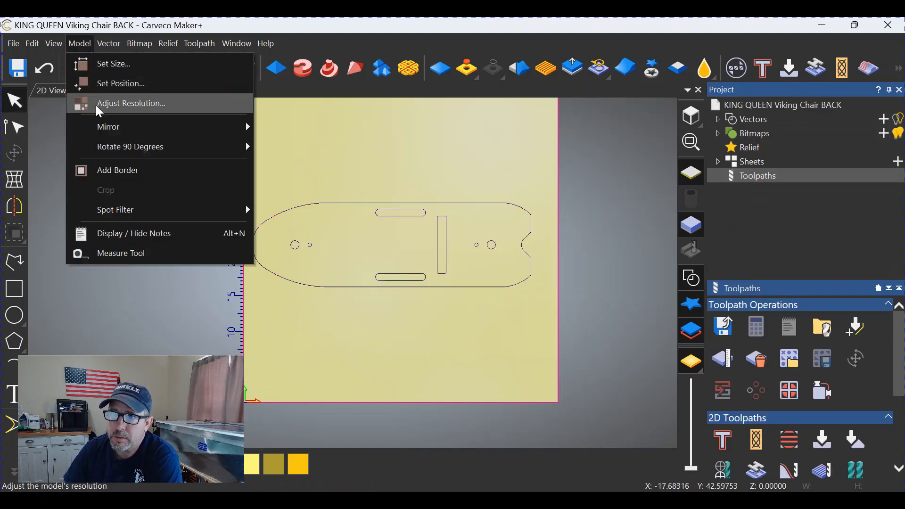
left_click(120, 83)
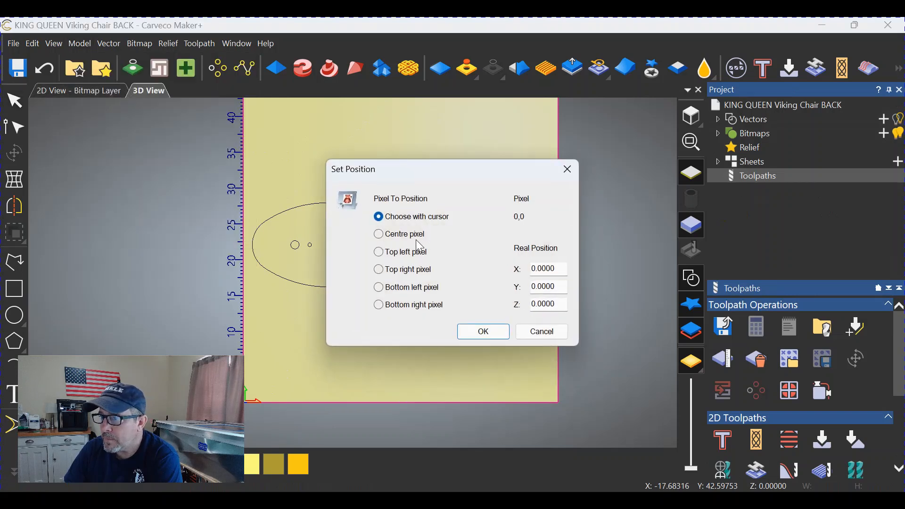
left_click(378, 234)
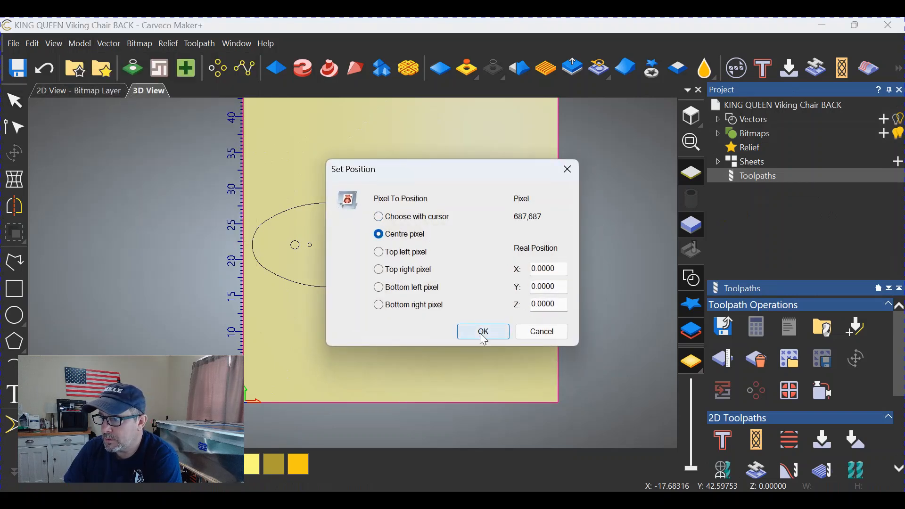
left_click(483, 331)
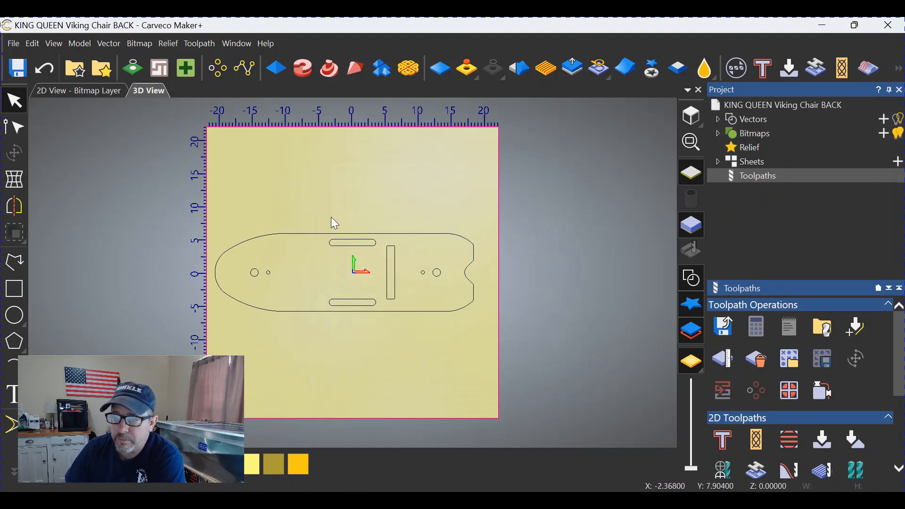
mouse_move(423, 279)
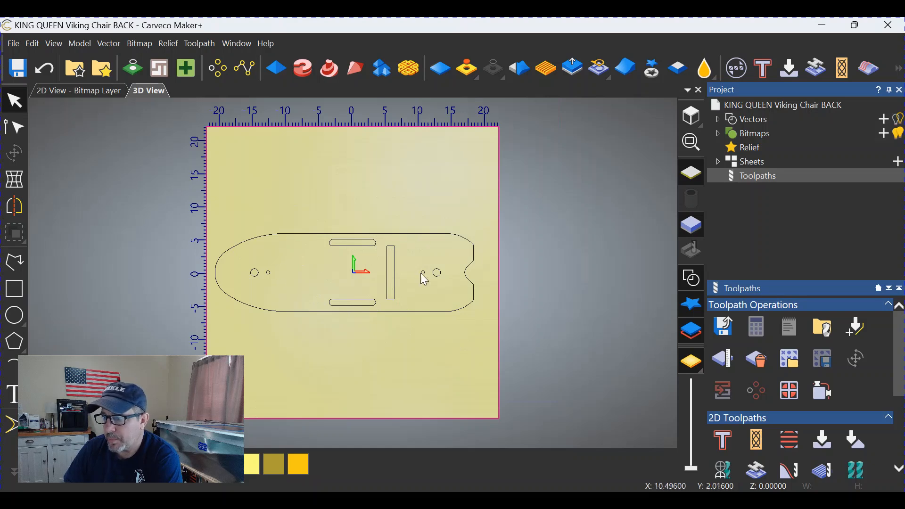
mouse_move(402, 306)
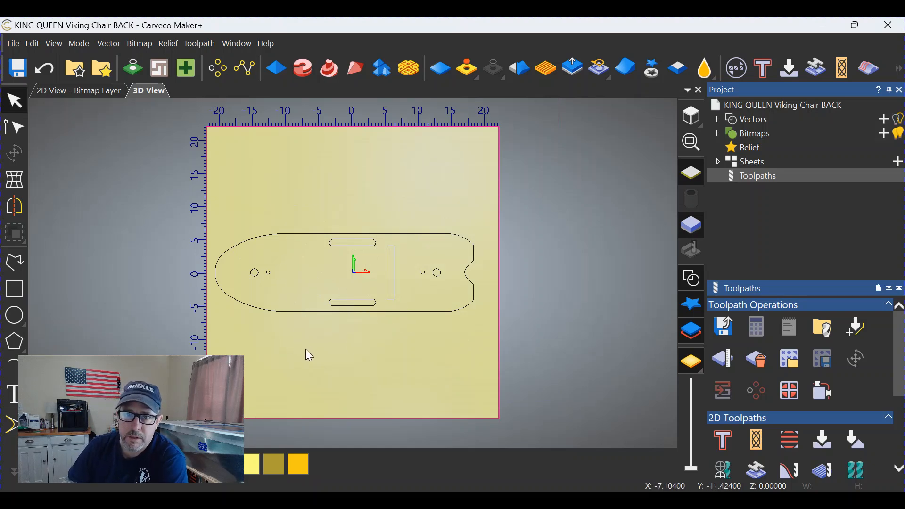
mouse_move(323, 284)
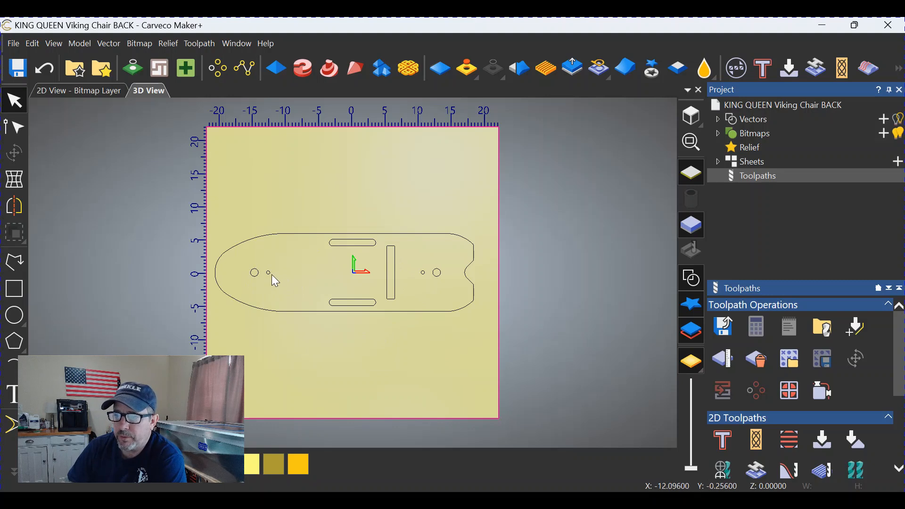
mouse_move(306, 295)
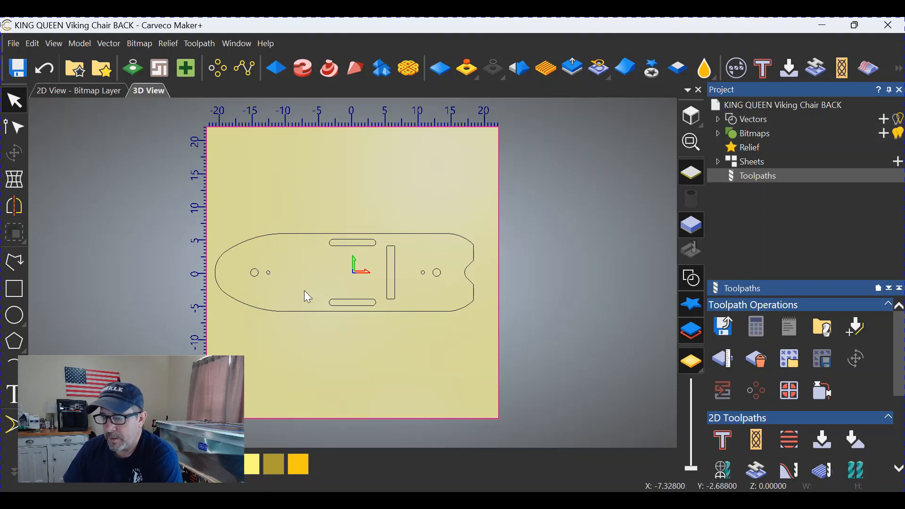
mouse_move(312, 299)
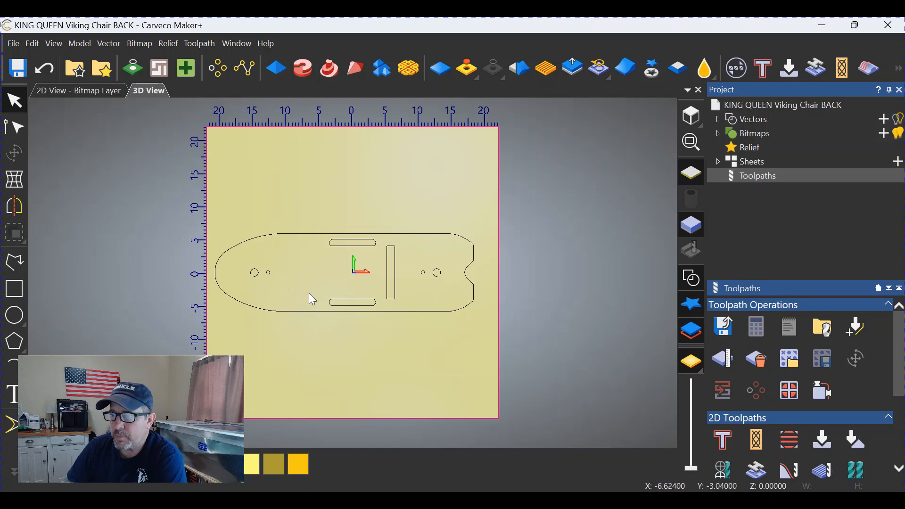
mouse_move(389, 295)
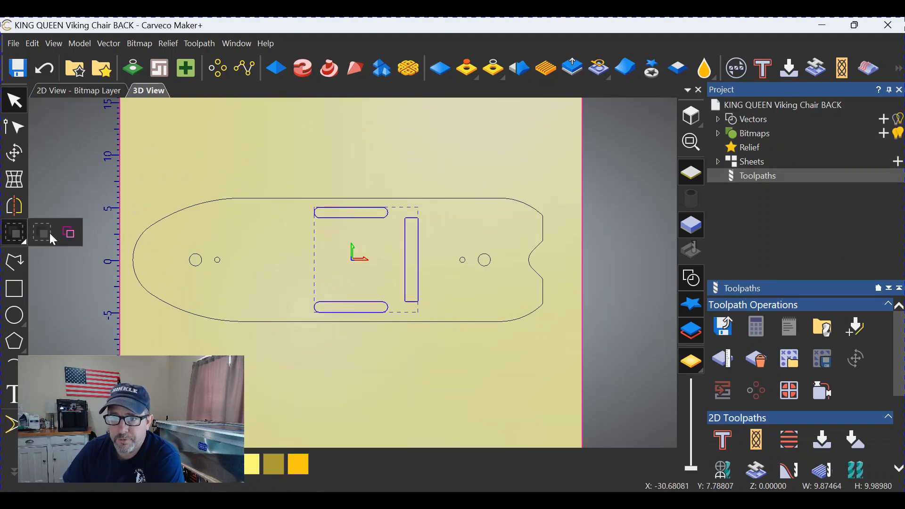
Select the upright slot and edit its Width in the Transform tool.
left_click(291, 257)
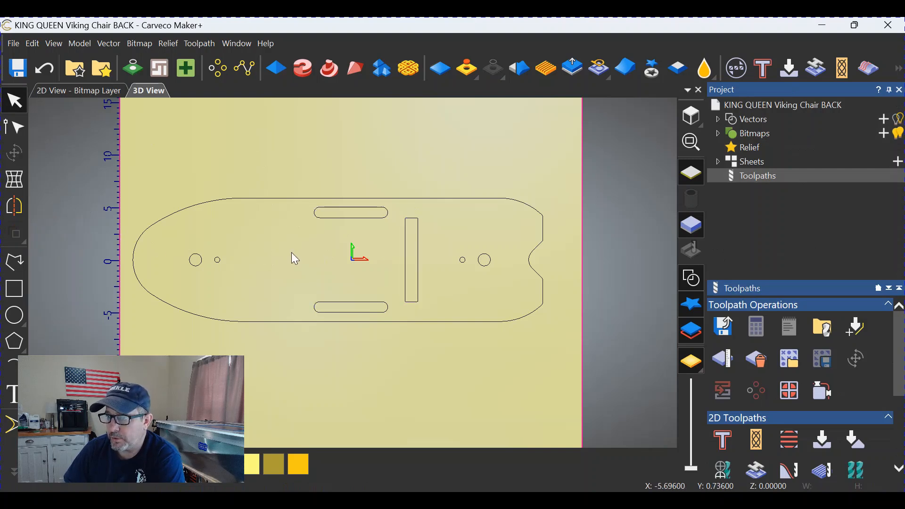
mouse_move(327, 285)
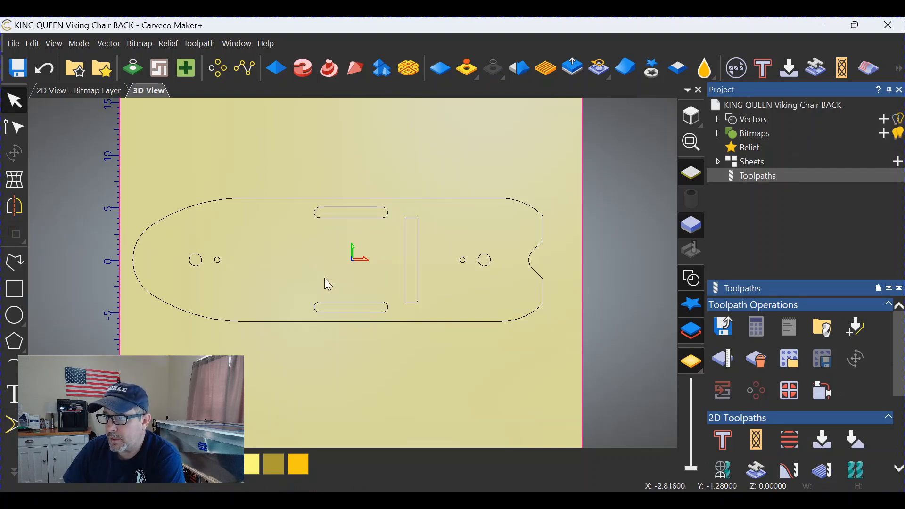
mouse_move(404, 266)
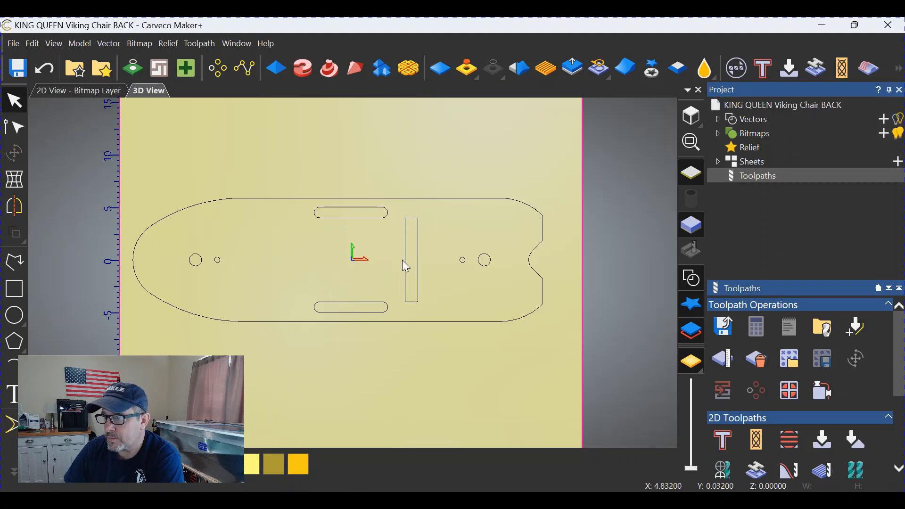
left_click(410, 263)
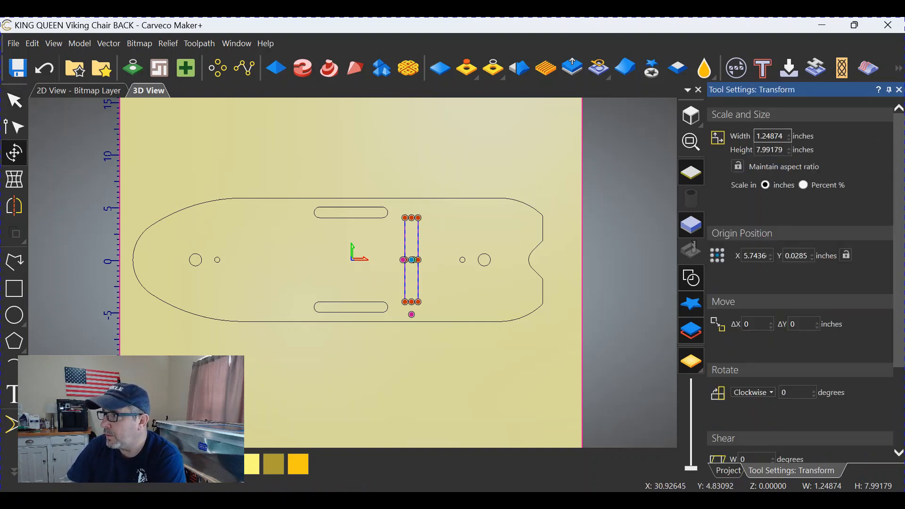
left_click(767, 136)
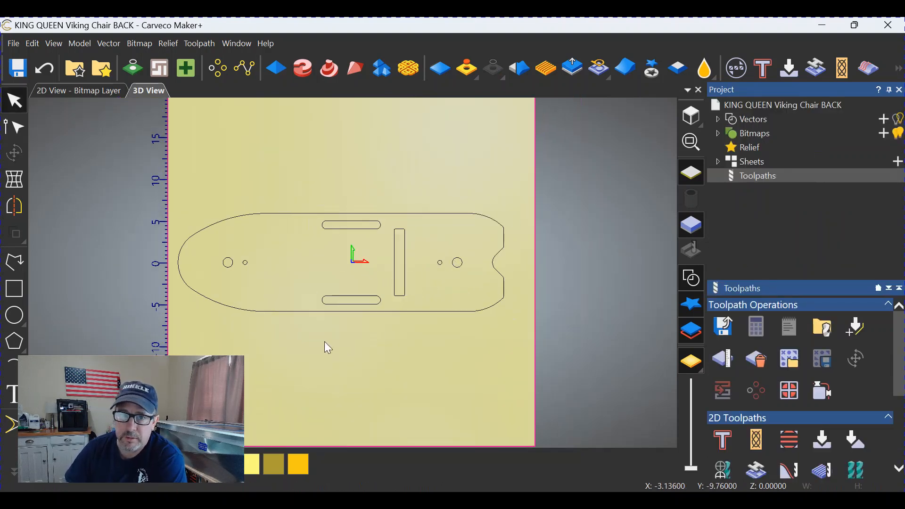
mouse_move(312, 307)
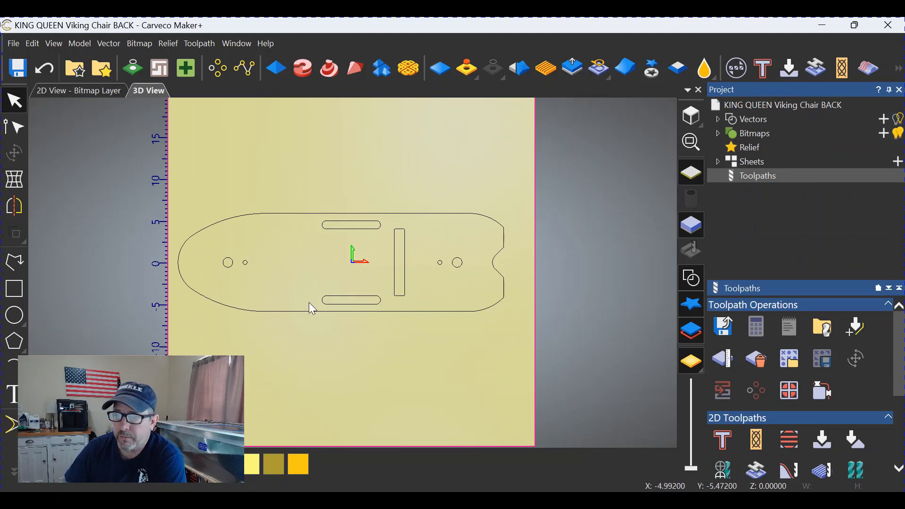
mouse_move(241, 322)
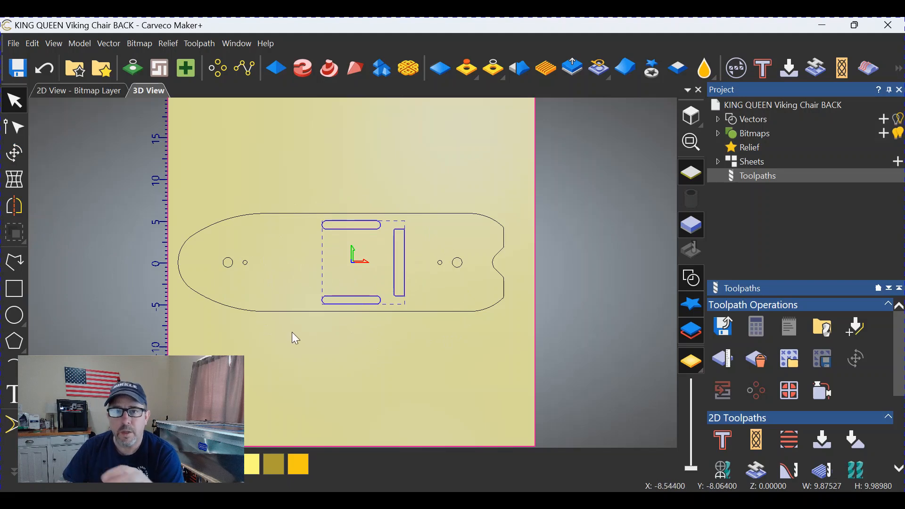
mouse_move(348, 277)
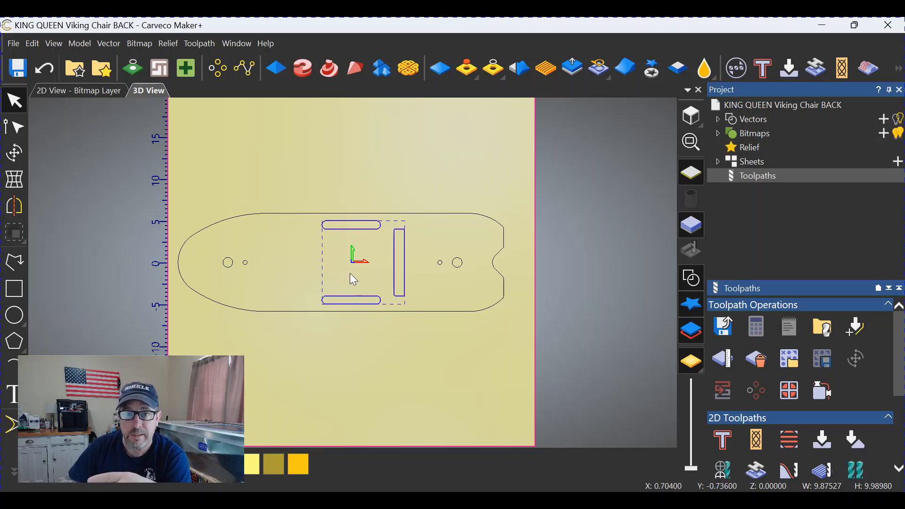
mouse_move(415, 258)
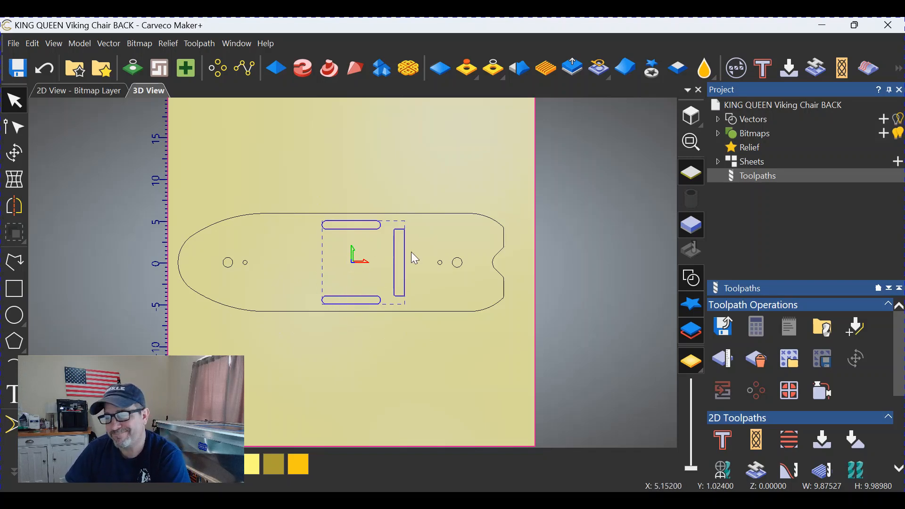